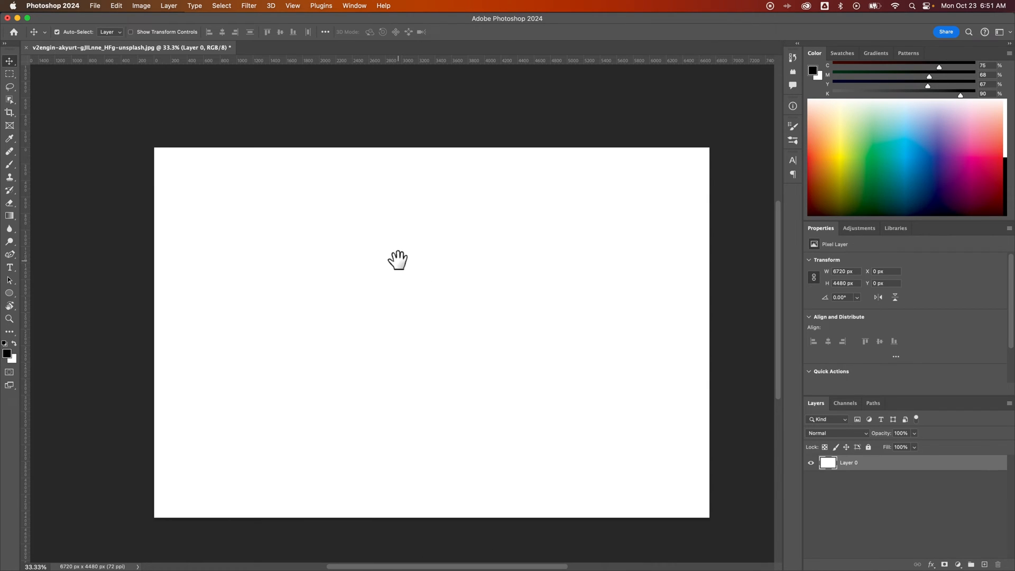
Step: Open the Place Embedded file chooser from the File menu
left_click_drag(398, 260, 378, 250)
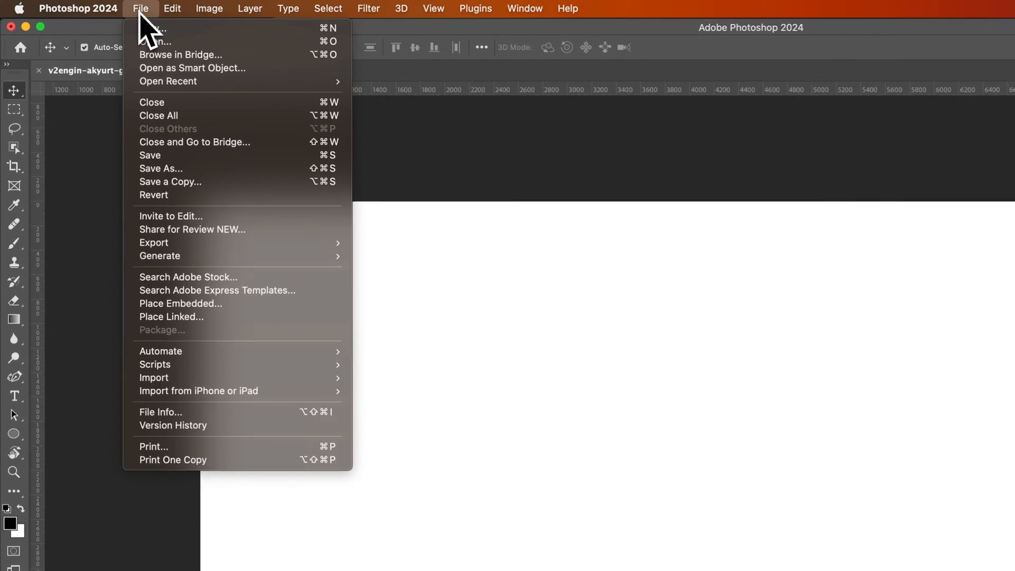
mouse_move(182, 307)
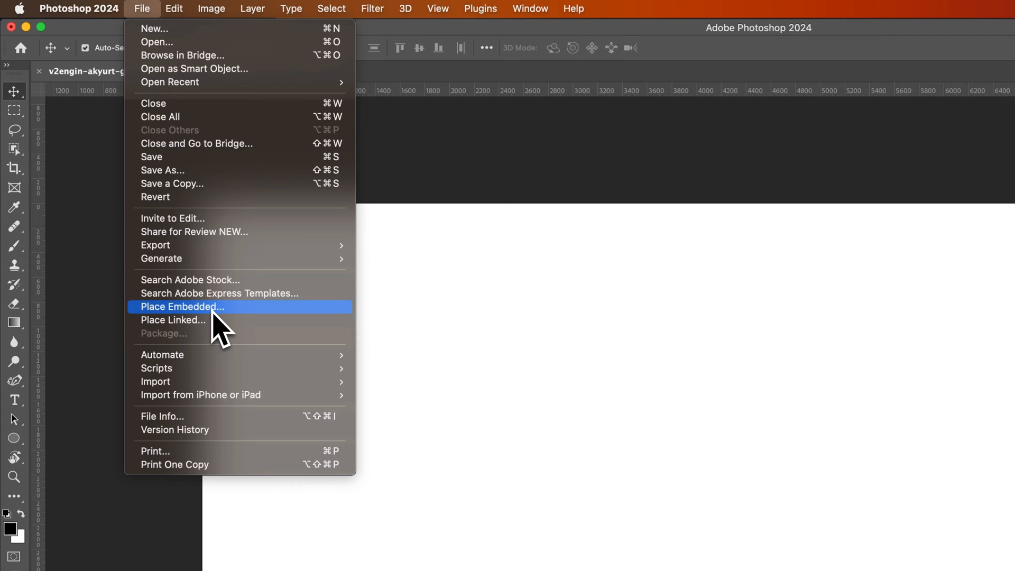
mouse_move(223, 337)
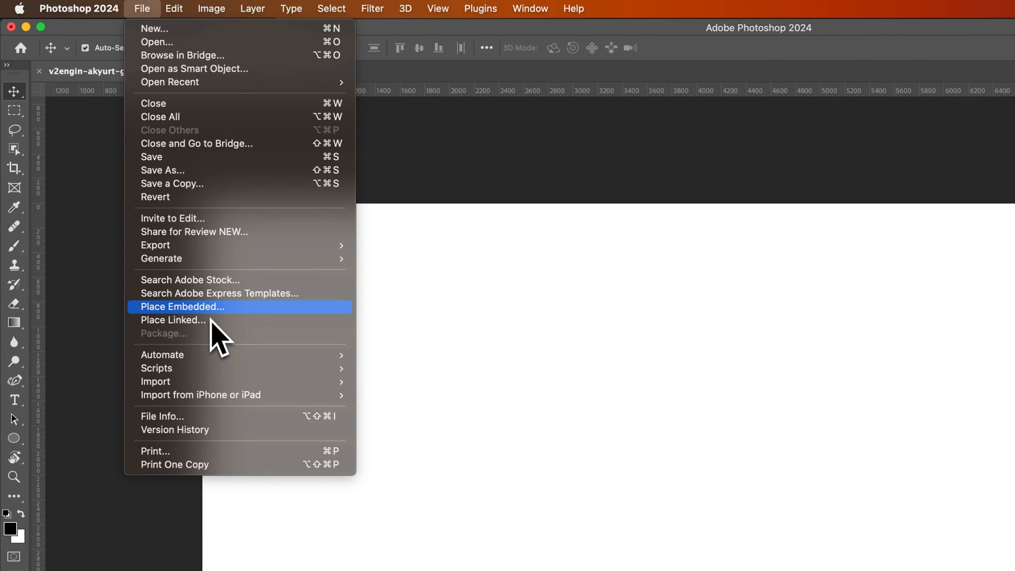
left_click(182, 306)
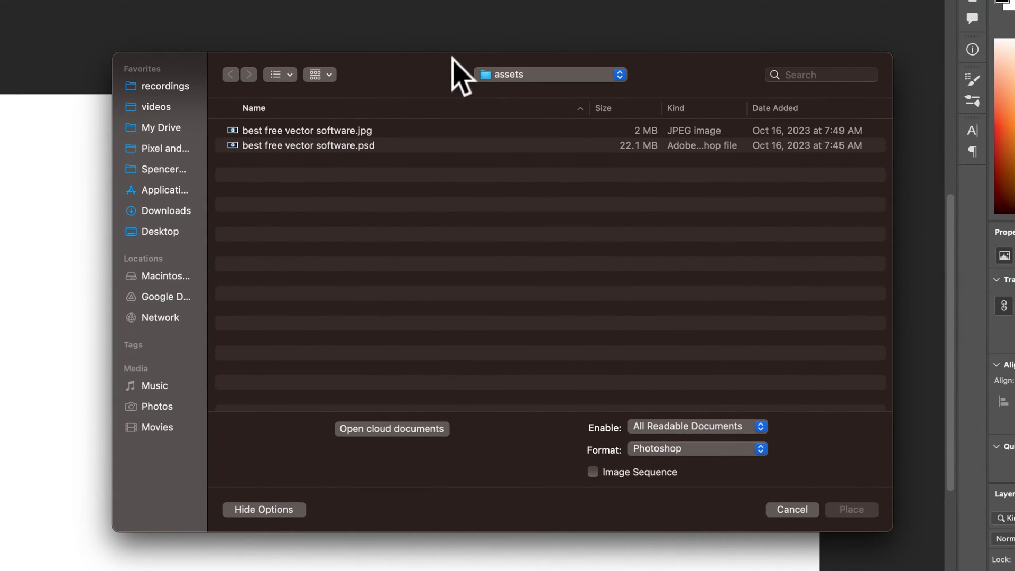
Step: Place 'best free vector software.jpg' from the assets folder into the document
left_click(307, 130)
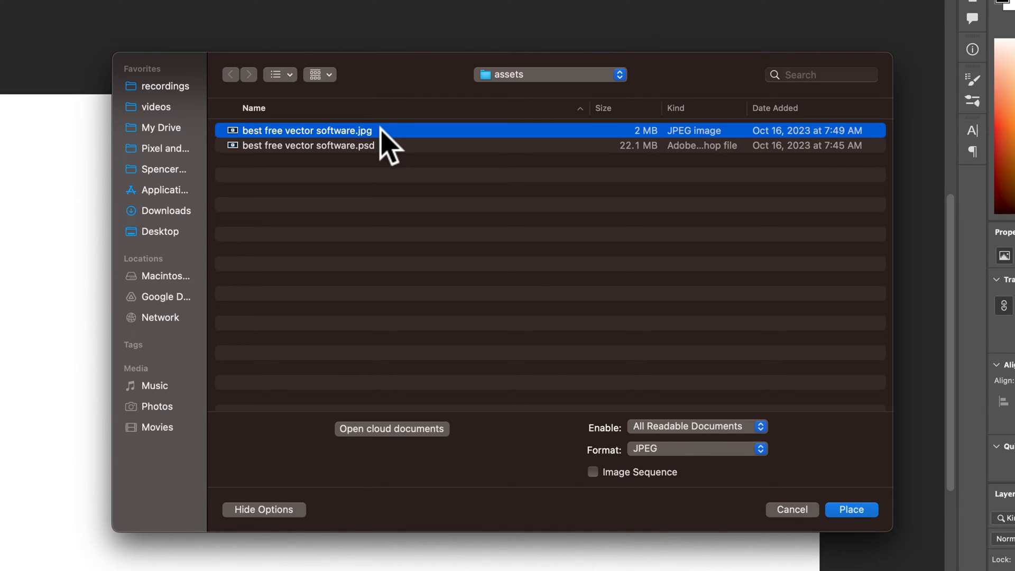
mouse_move(603, 382)
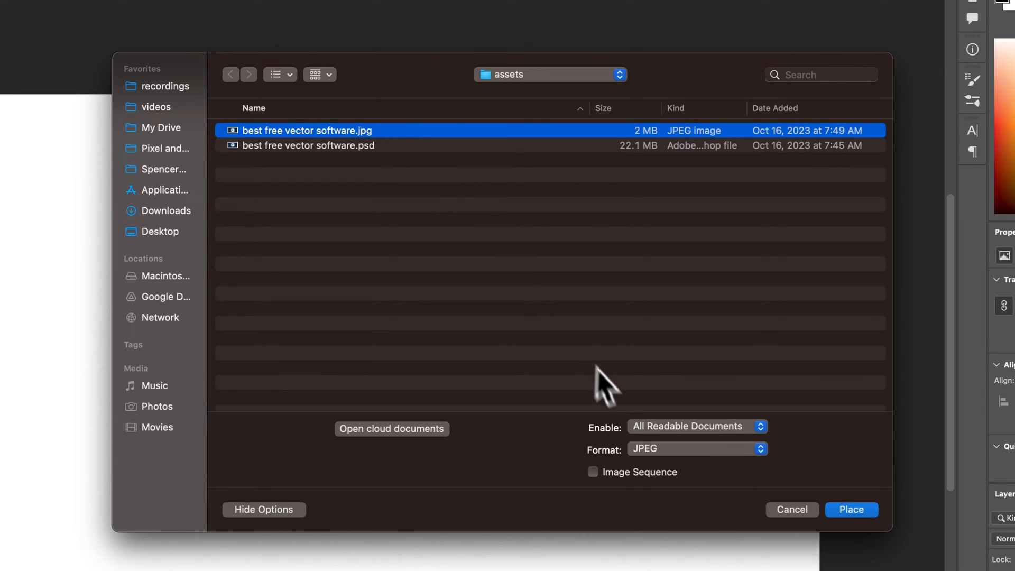
mouse_move(634, 457)
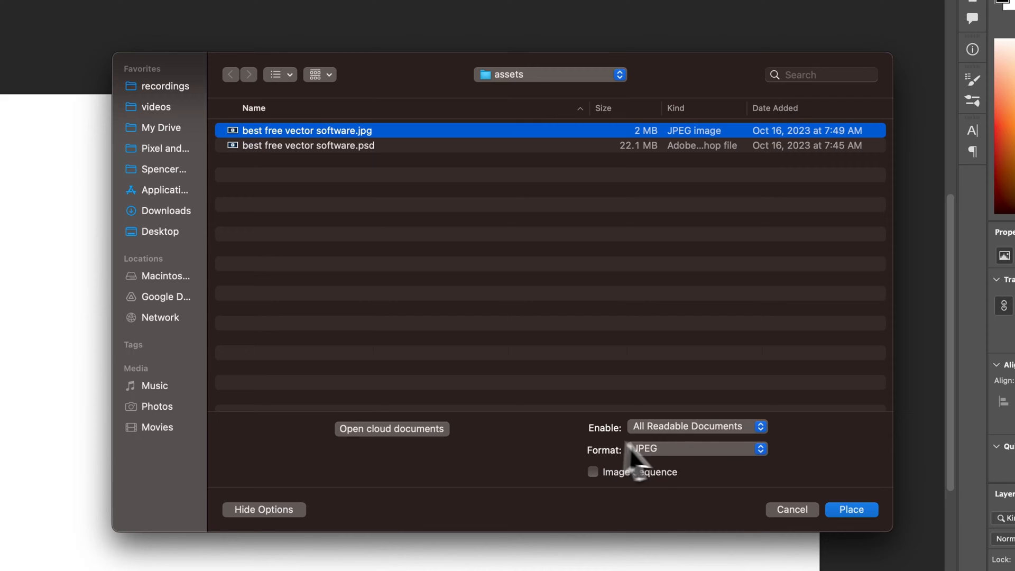
mouse_move(696, 470)
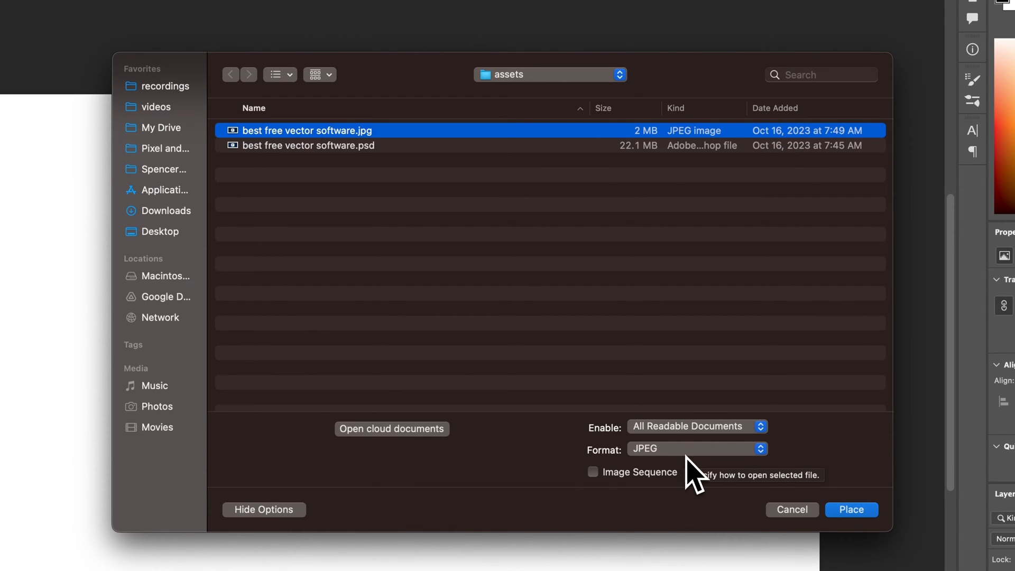
left_click(851, 510)
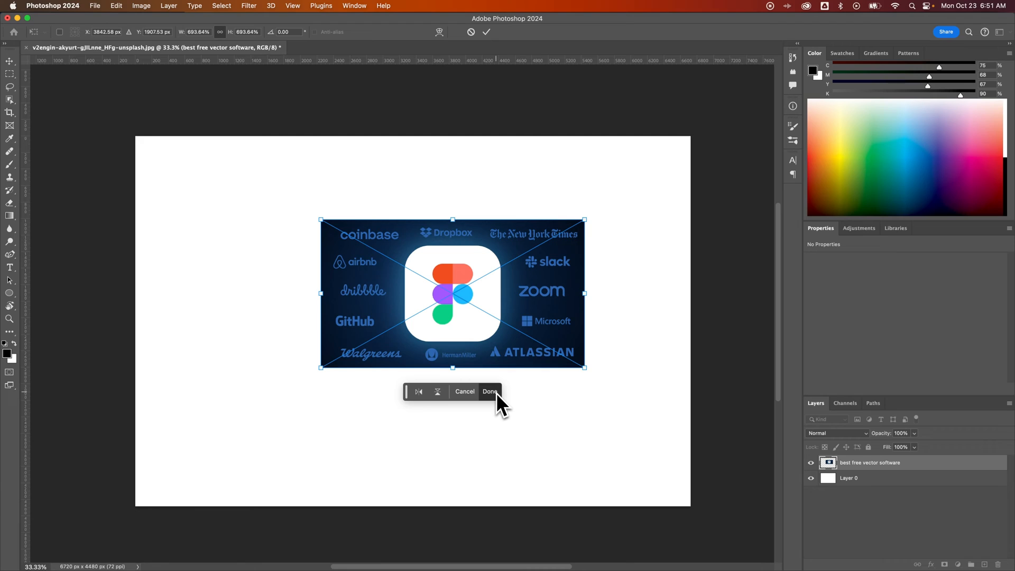
mouse_move(490, 391)
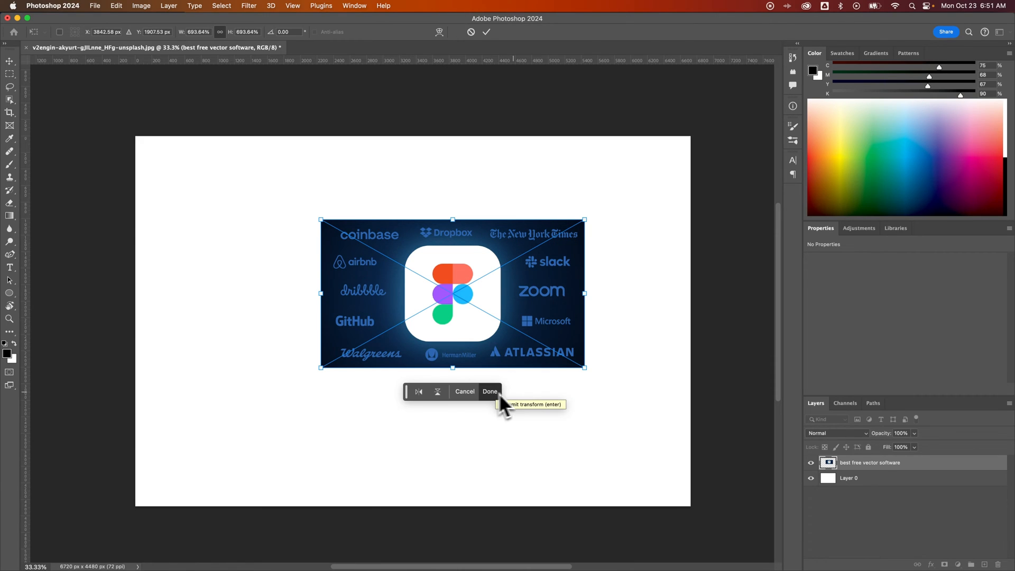
Step: Commit the placed thumbnail, then drag it slightly left and up on the canvas
left_click(490, 392)
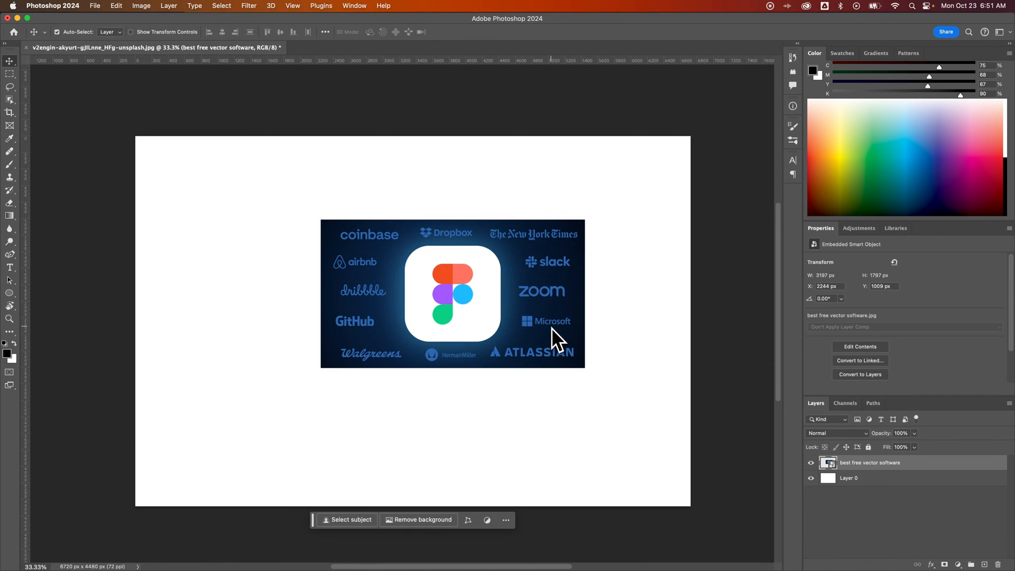
mouse_move(874, 476)
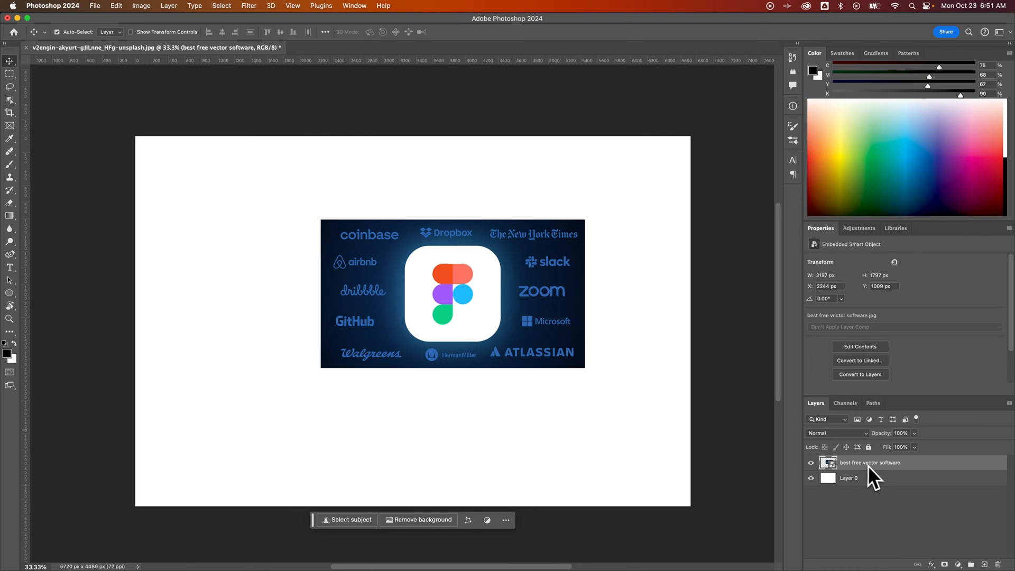
mouse_move(496, 305)
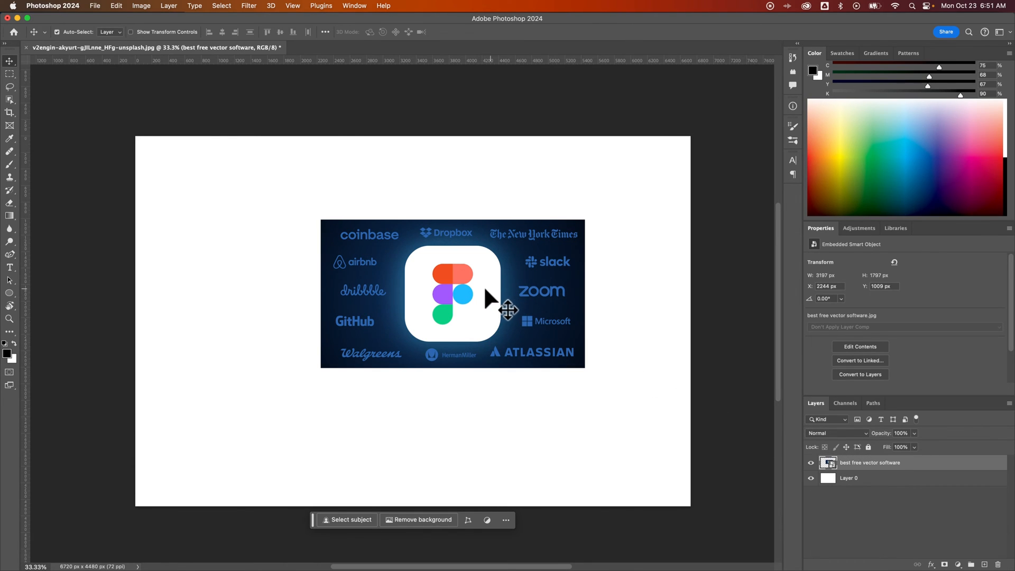
left_click_drag(488, 298, 466, 295)
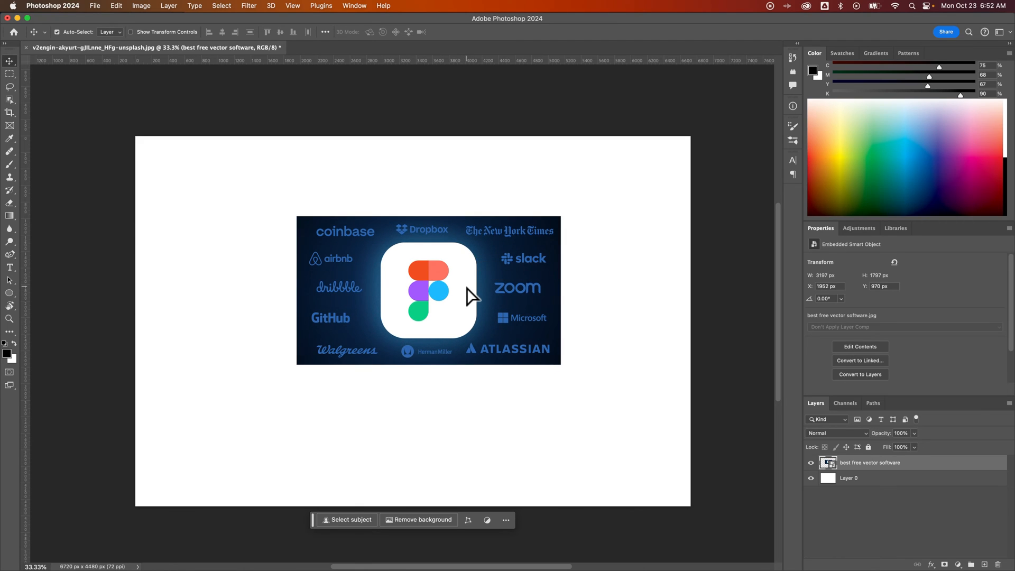